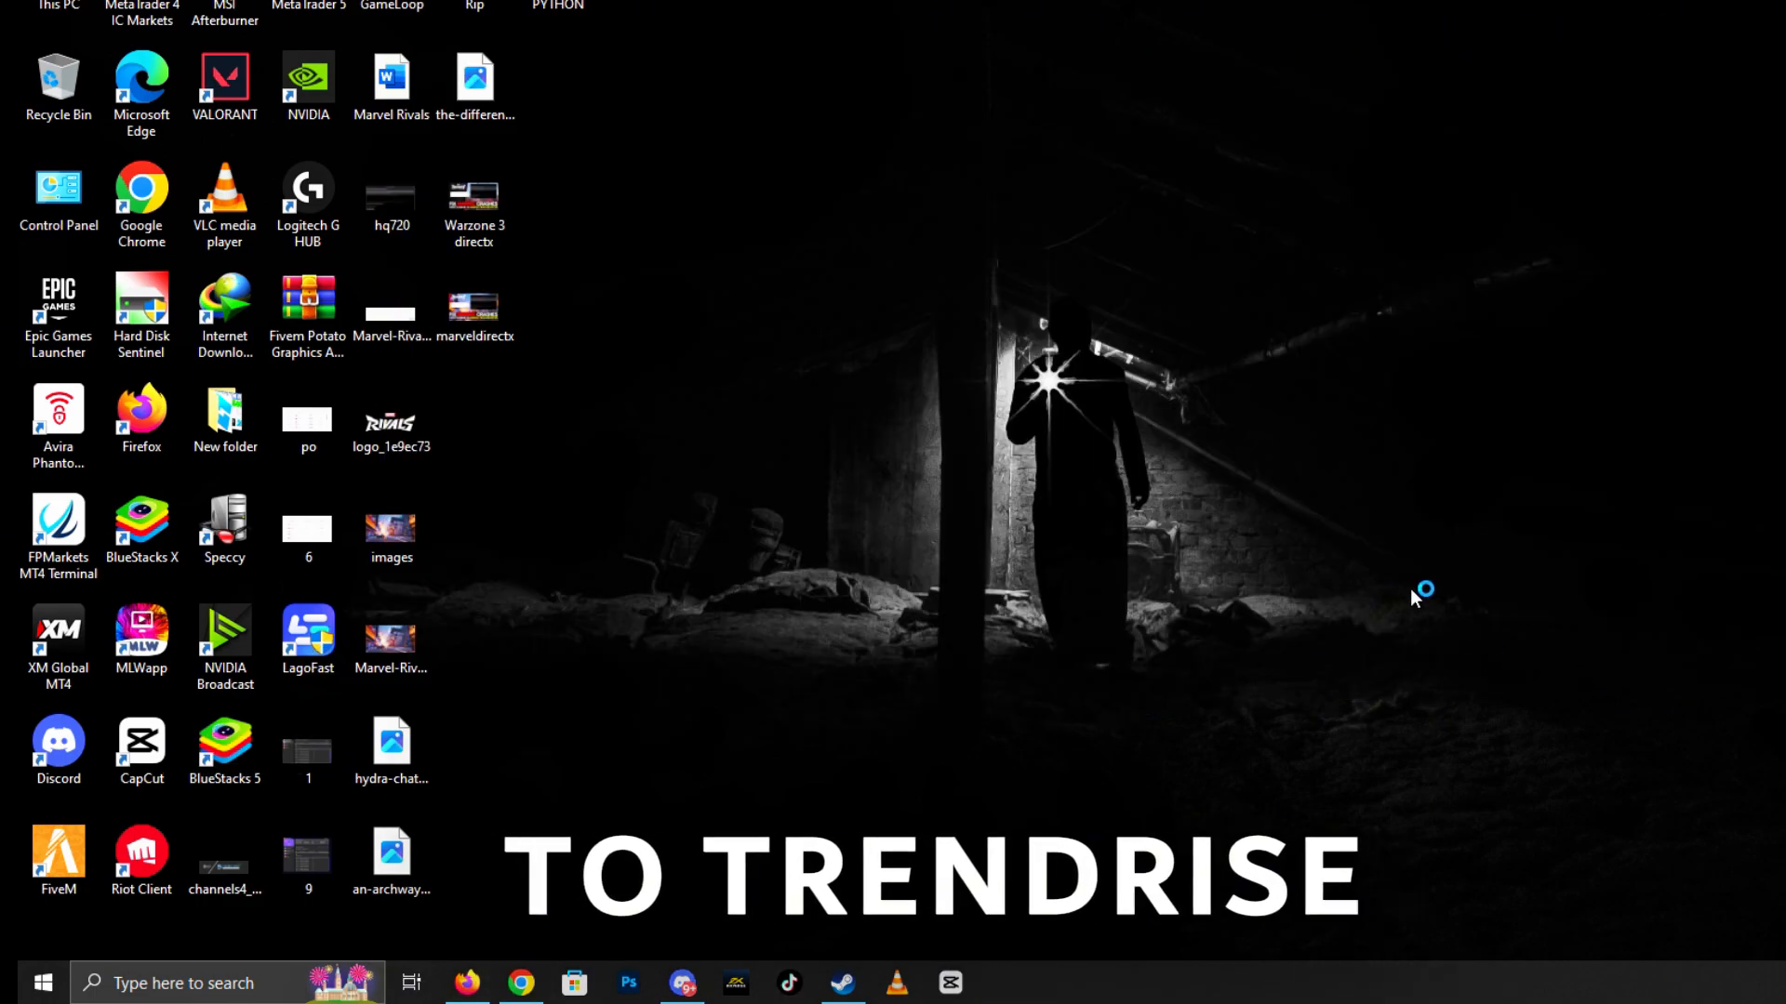
mouse_move(1488, 601)
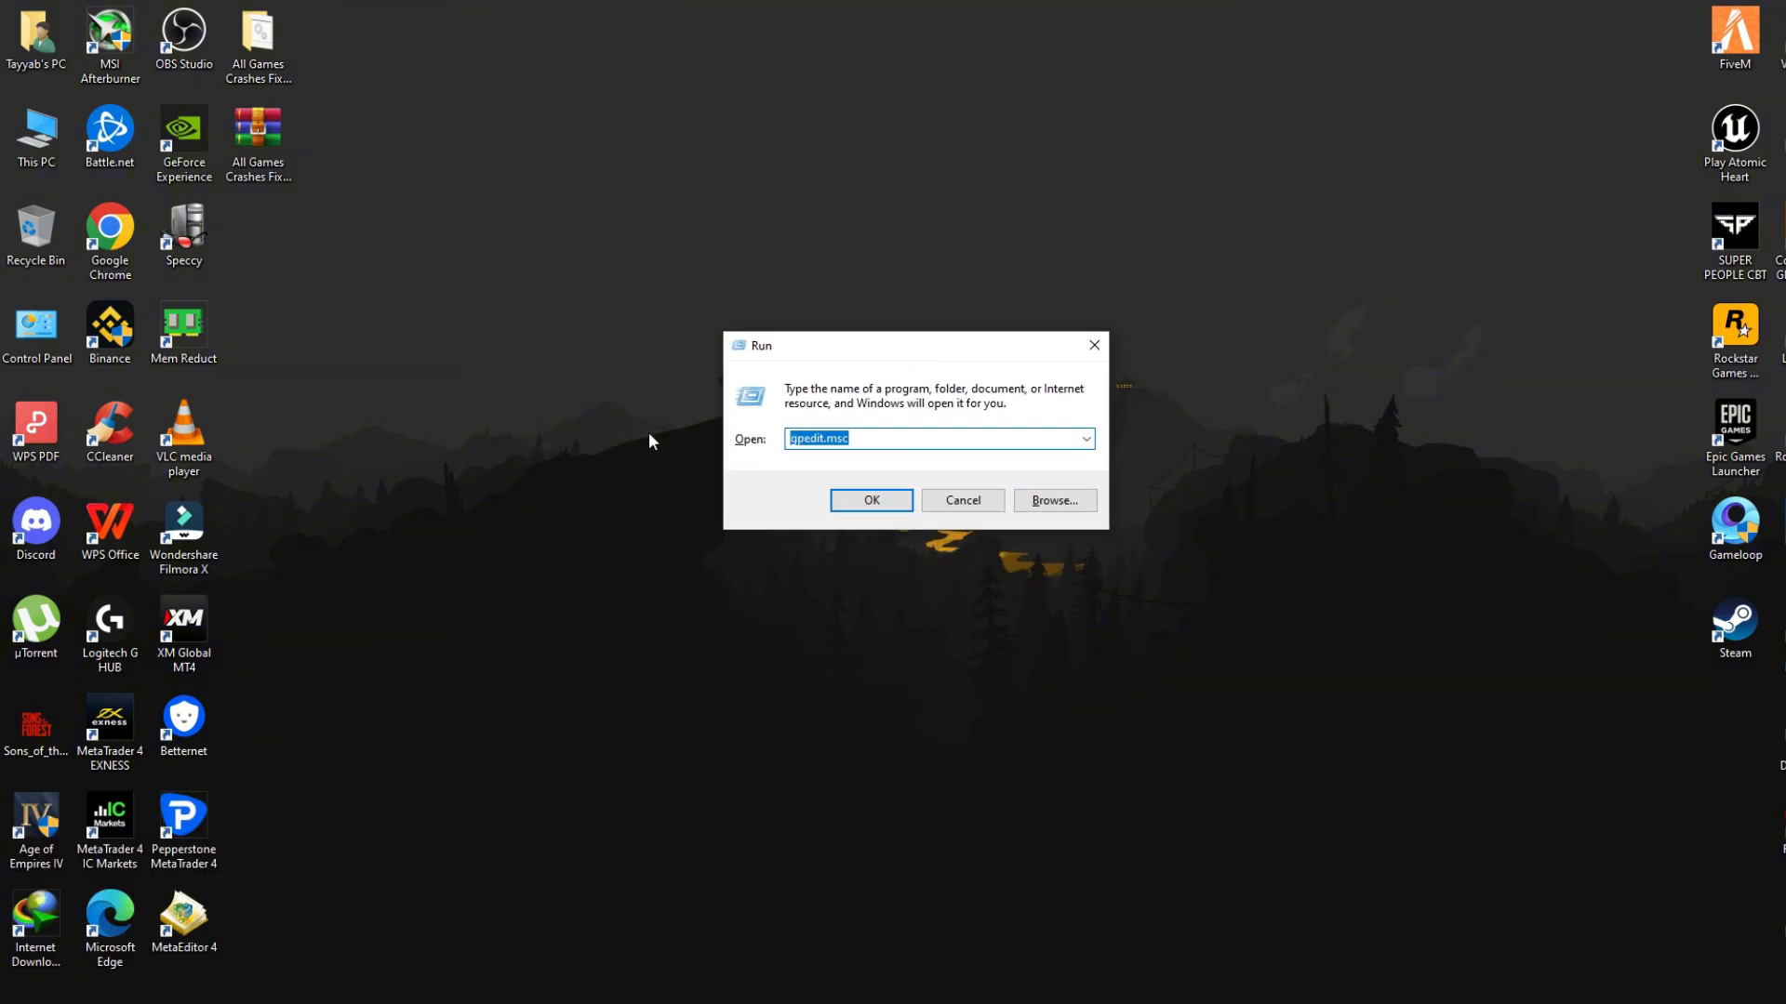
Step: Empty the %TEMP% folder, skipping the in-use files for all current items
text(%TEMP%)
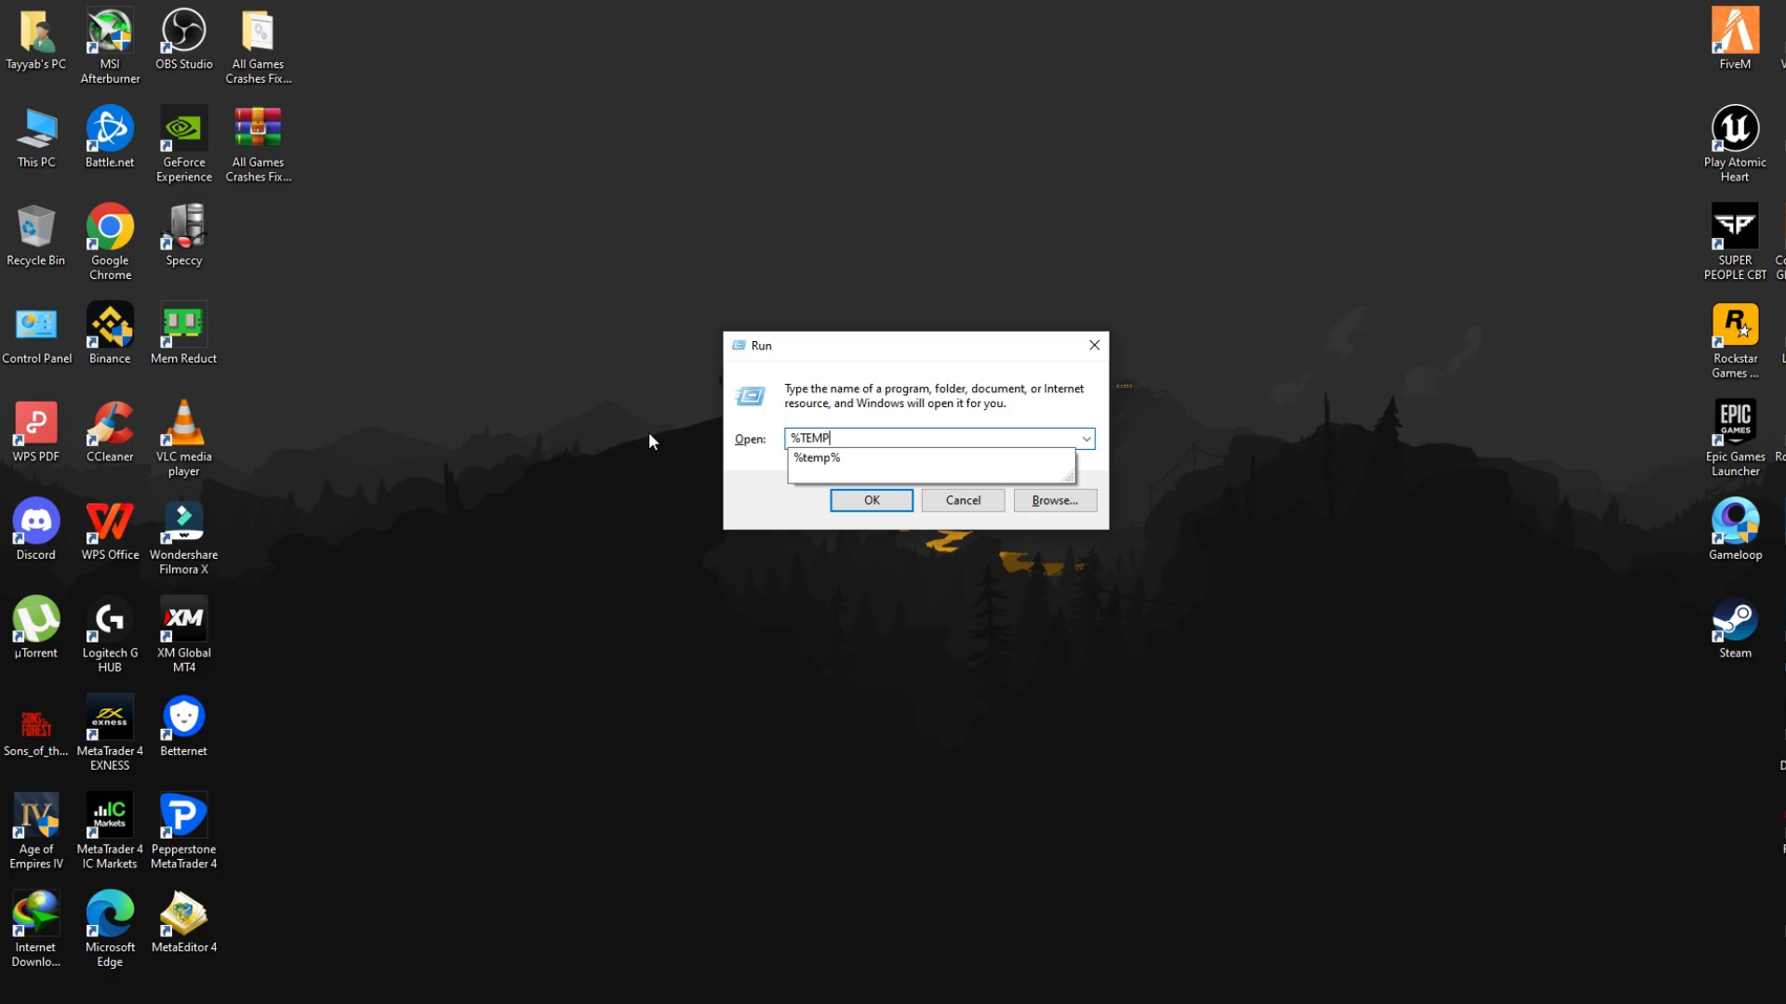
click(871, 500)
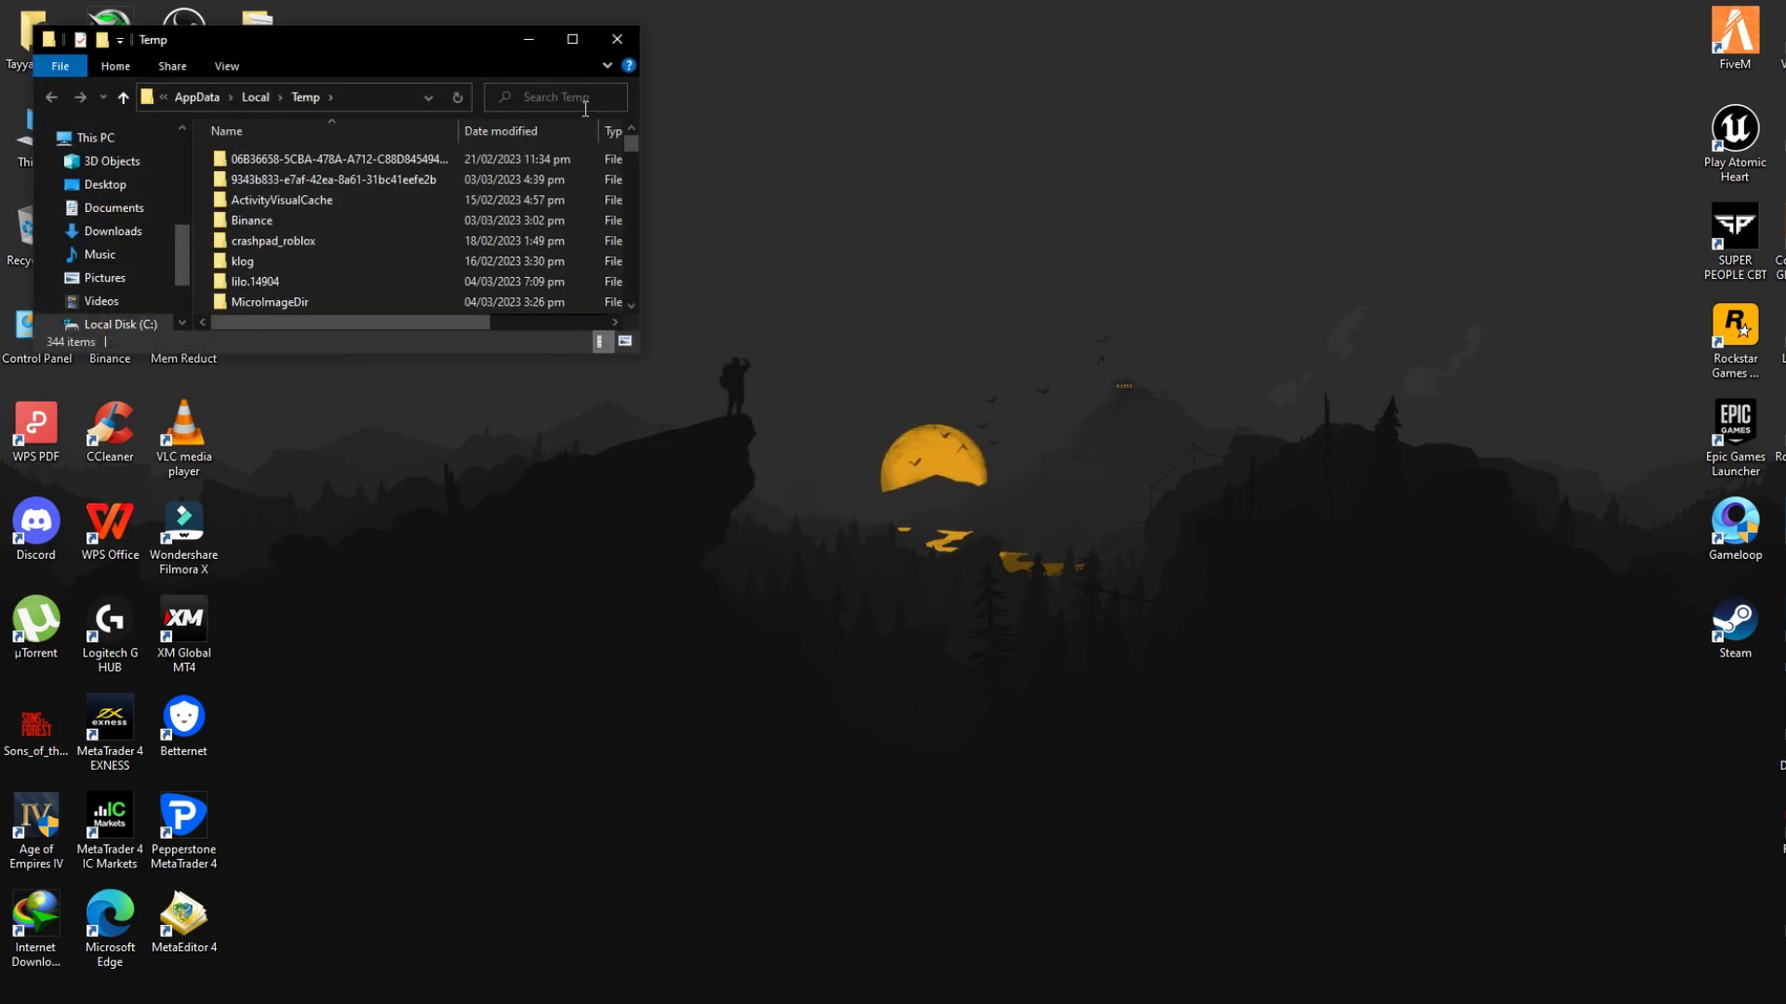
click(573, 39)
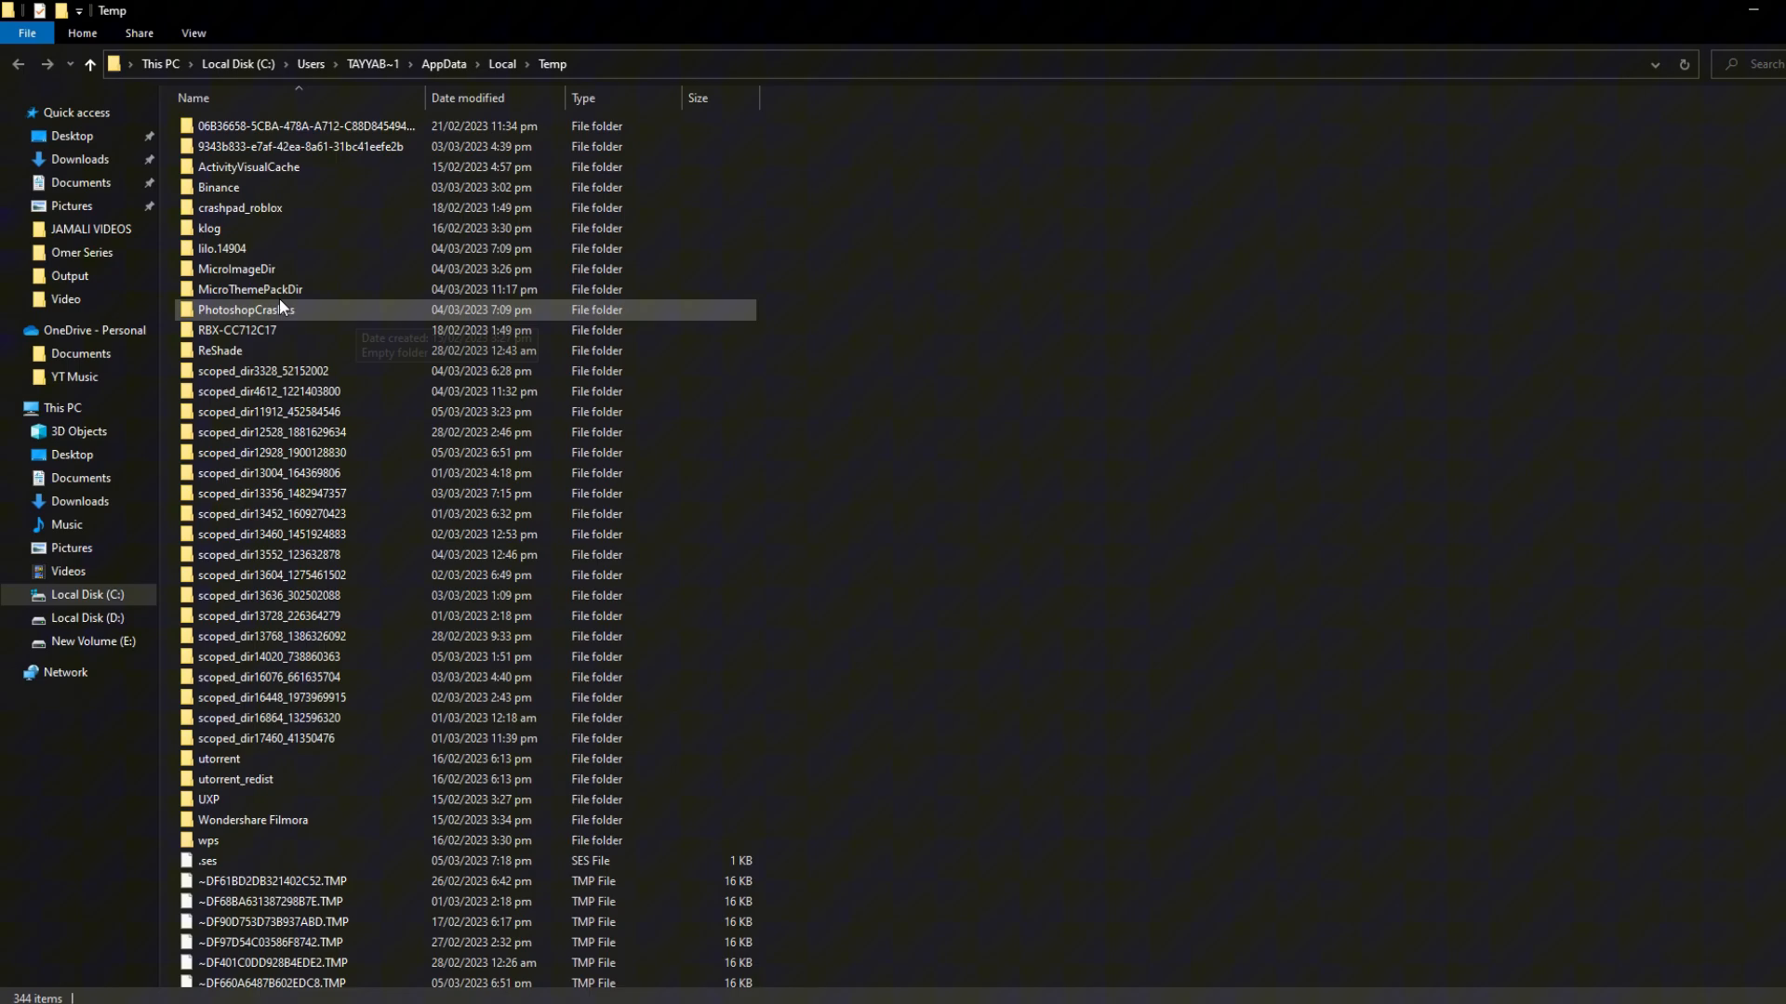
key(ctrl+a)
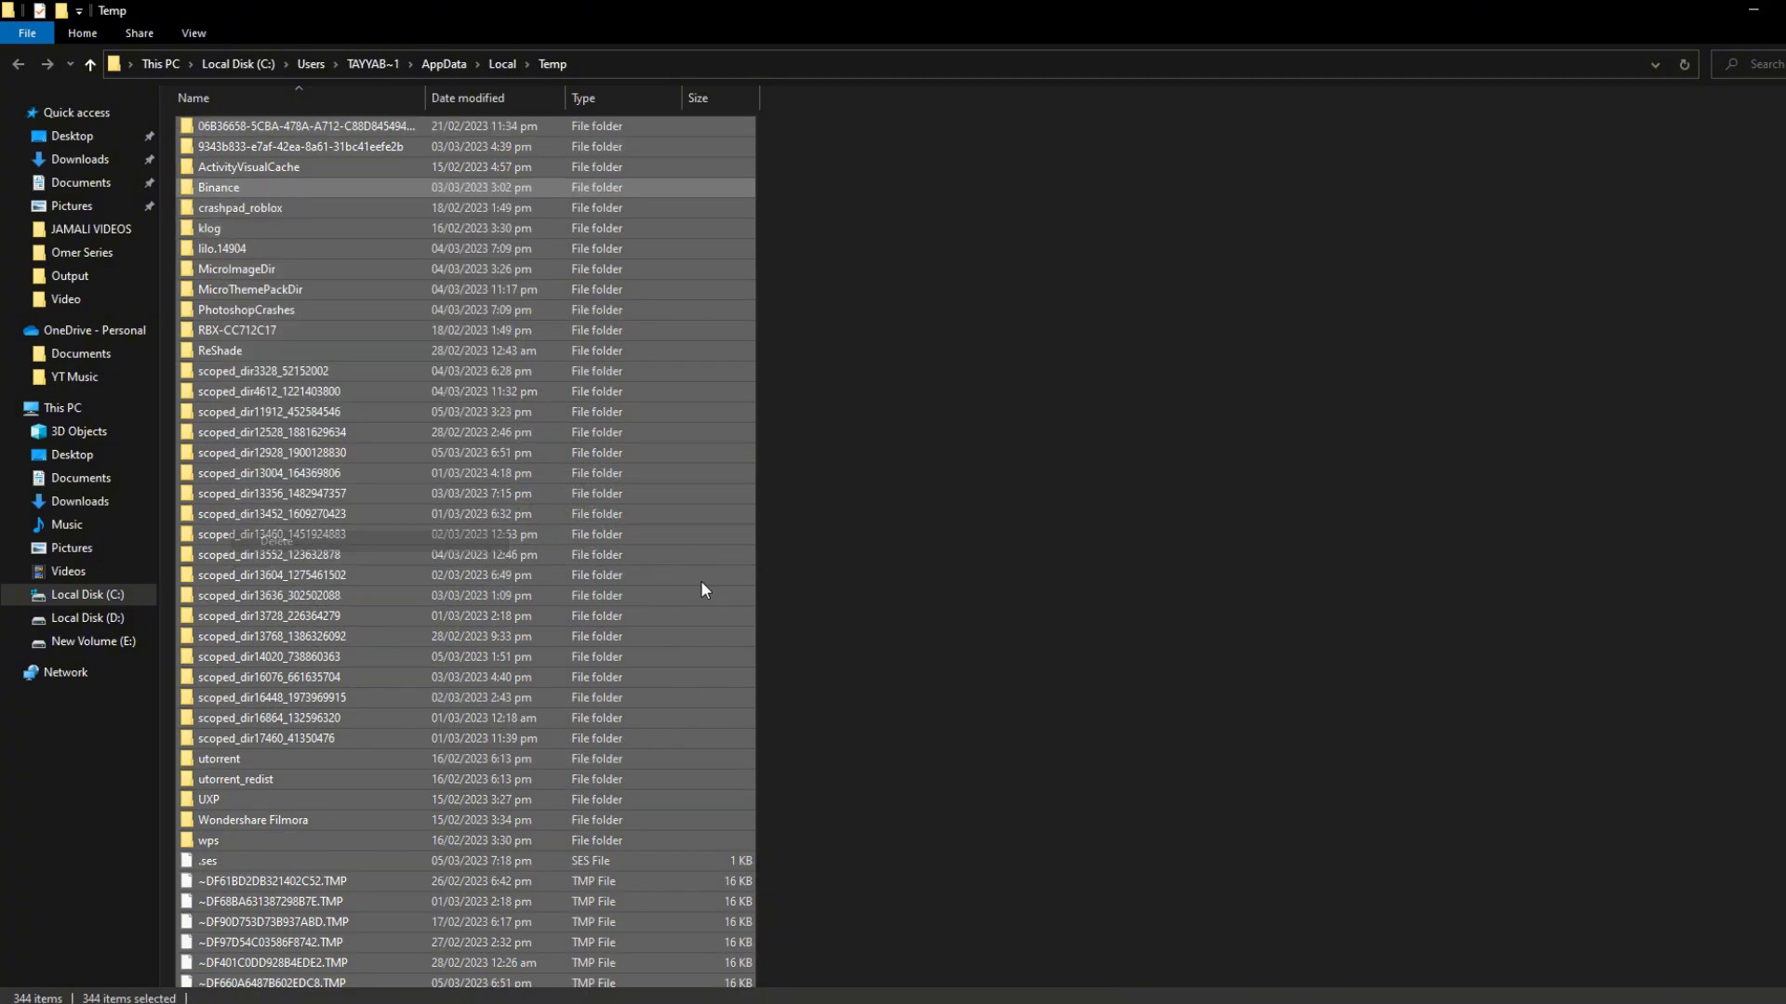
key(Delete)
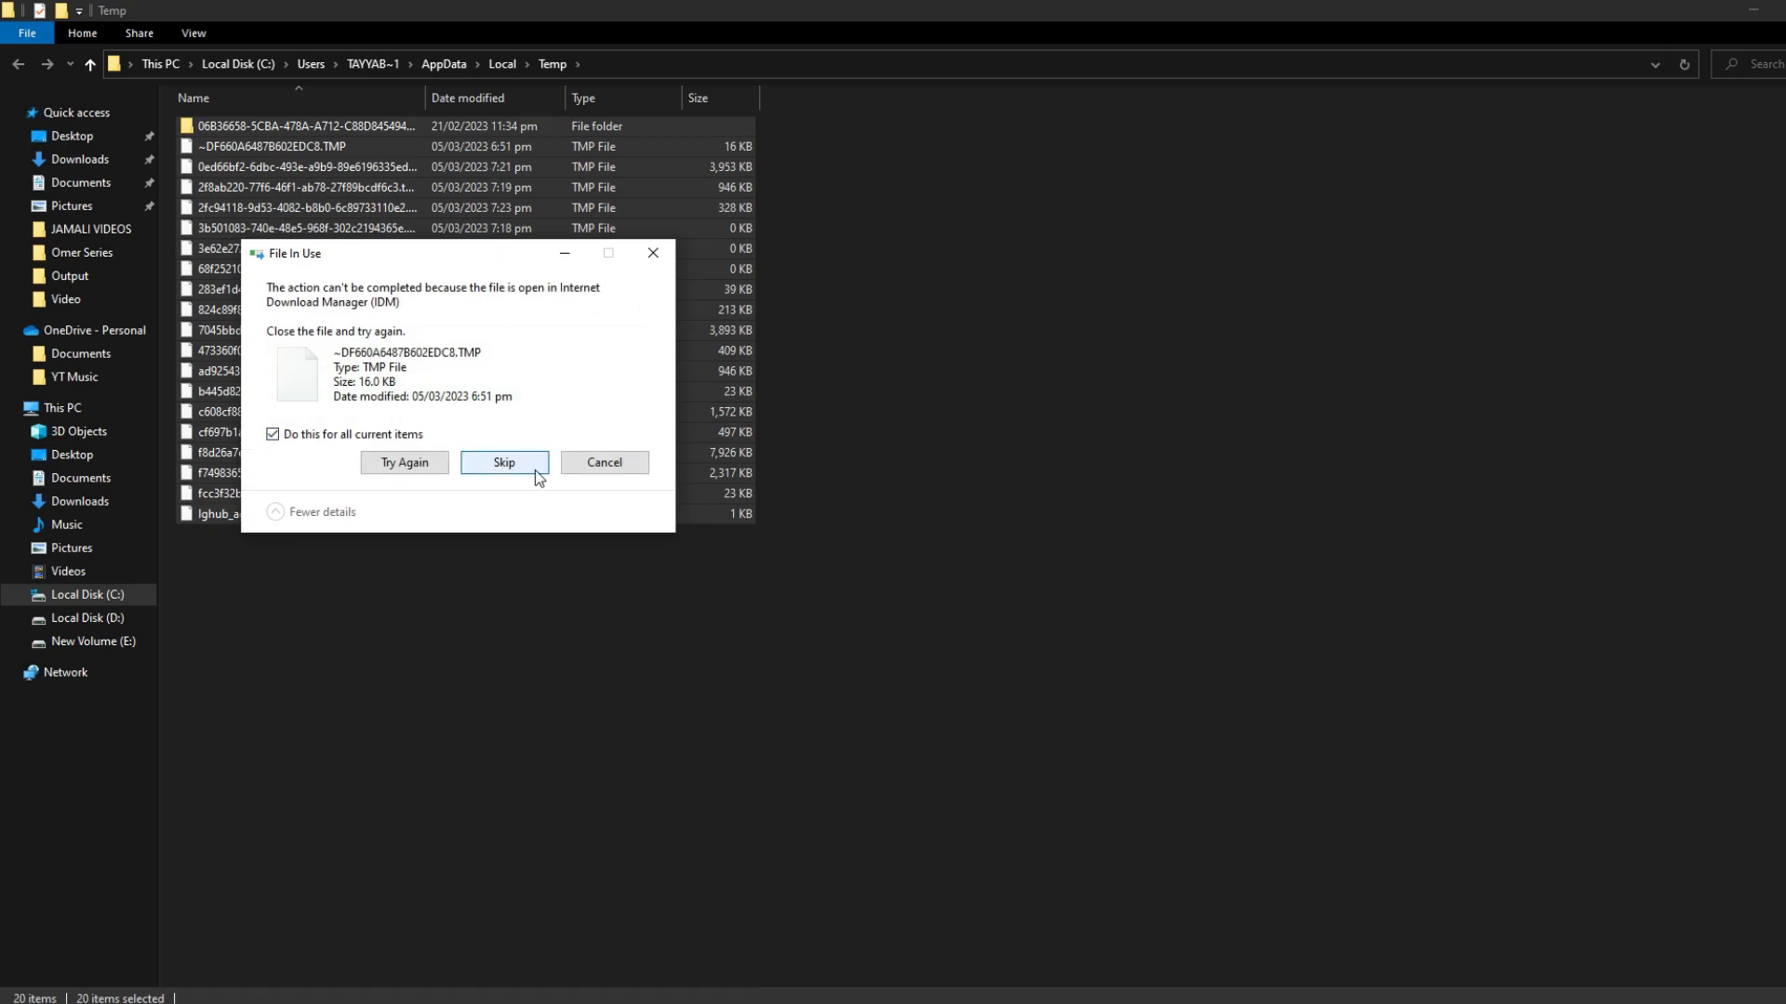
click(504, 463)
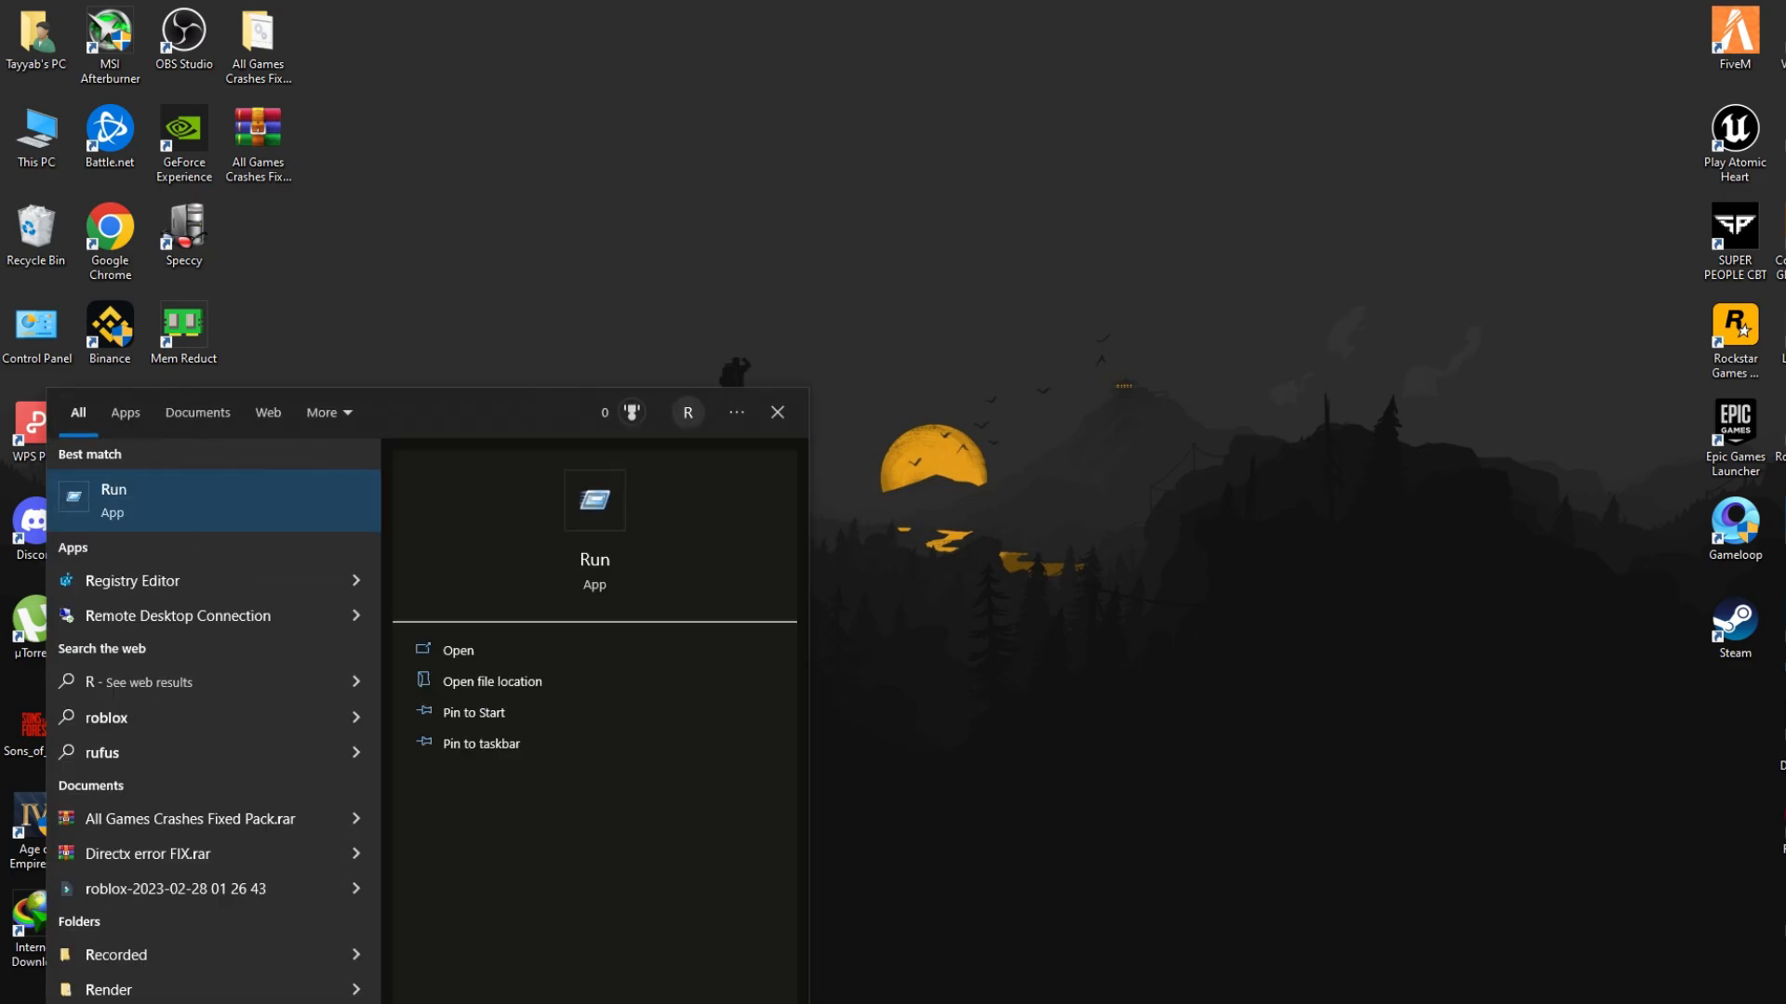
Step: Delete the Windows temp folder contents, granting administrator permission for protected items
click(458, 649)
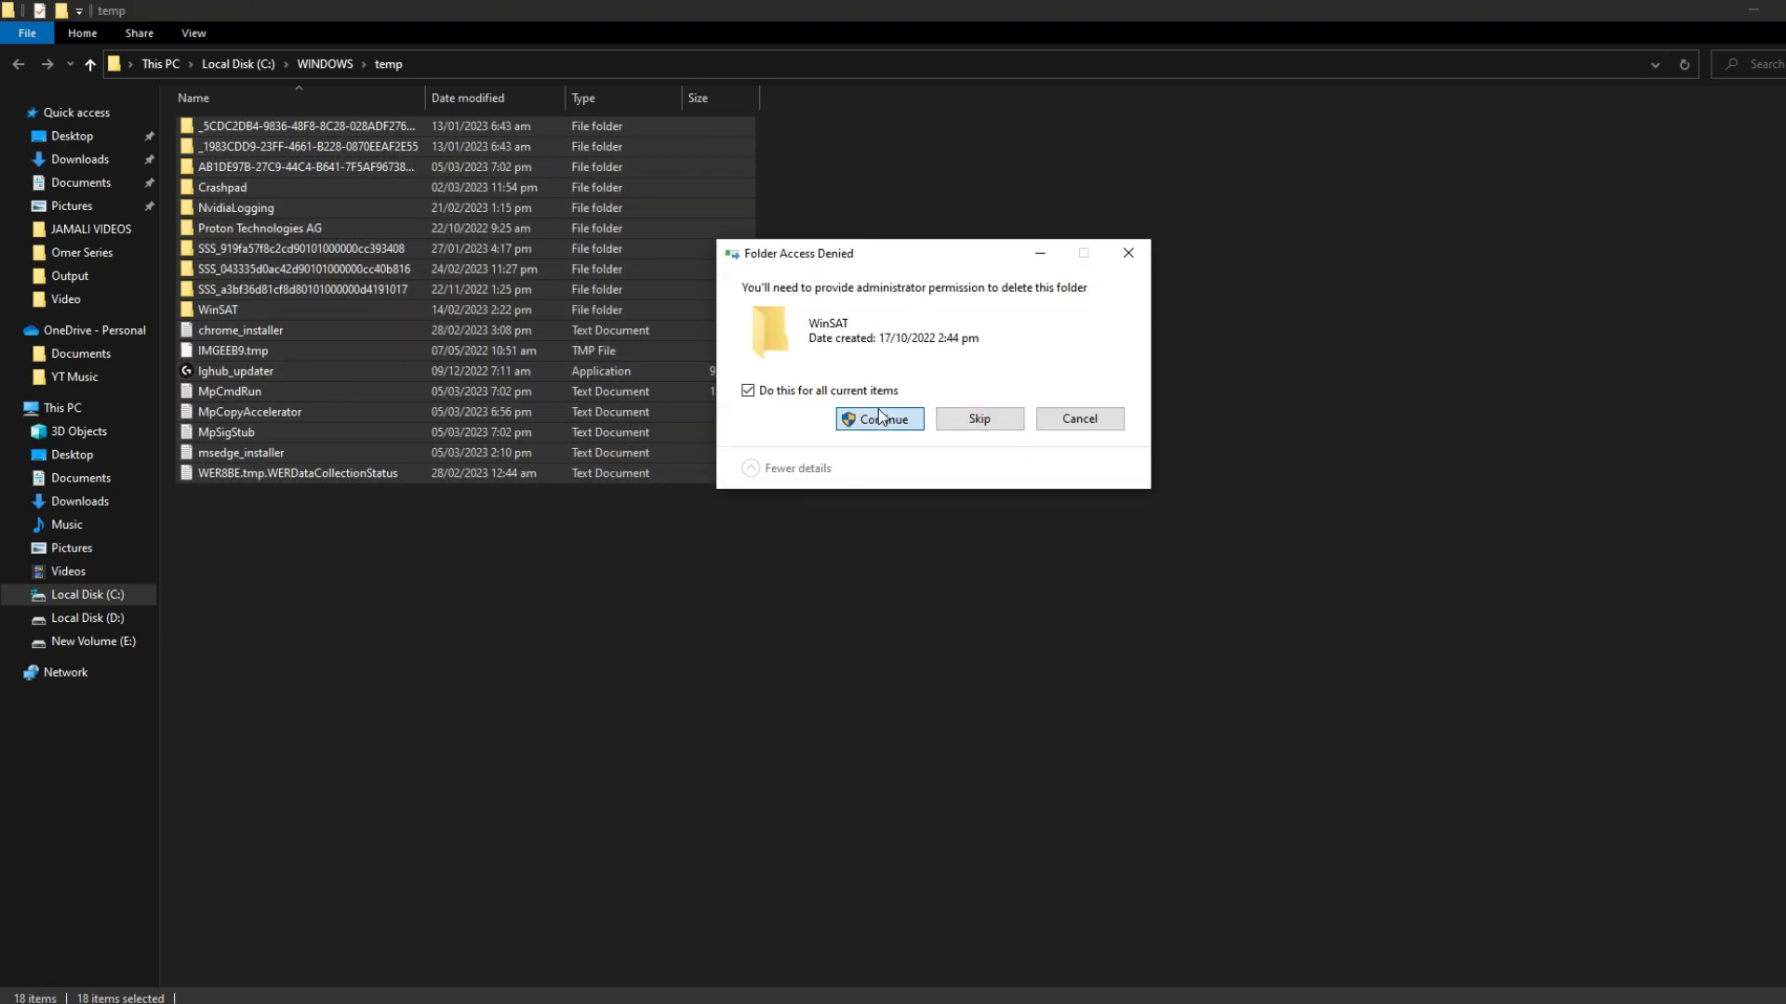
click(878, 418)
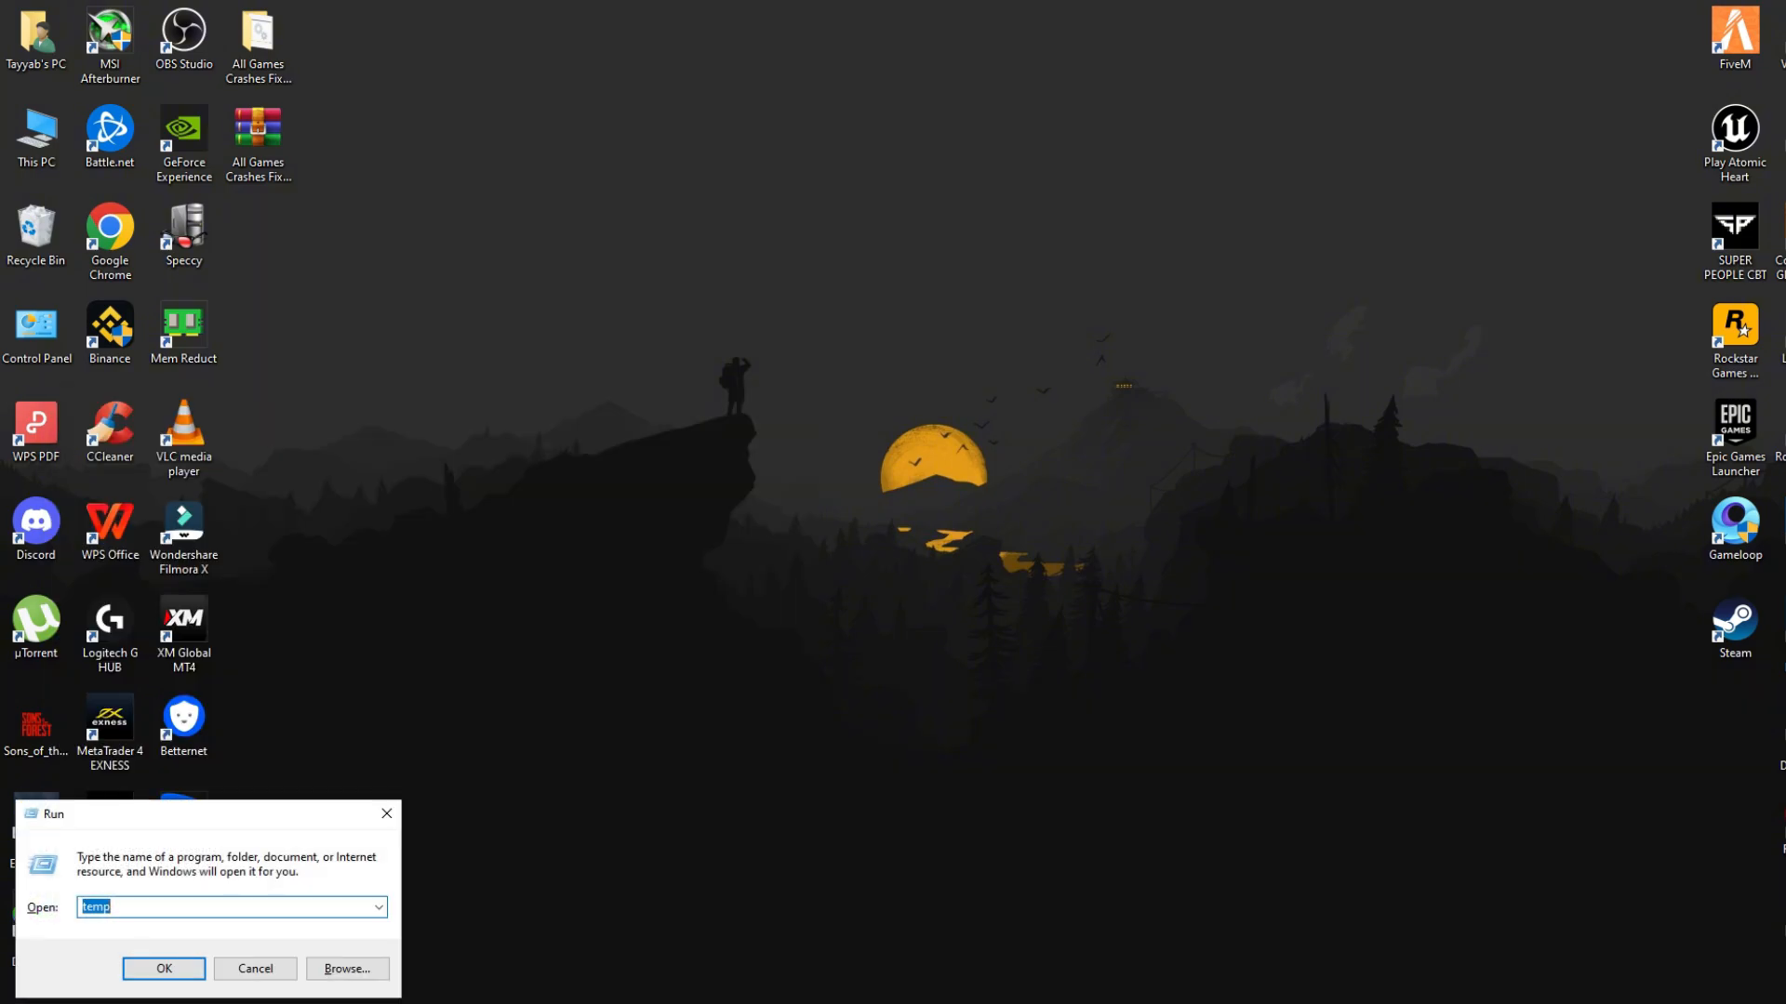
Step: Run prefetch and grant permission to access the Windows Prefetch folder
text(PREFETC)
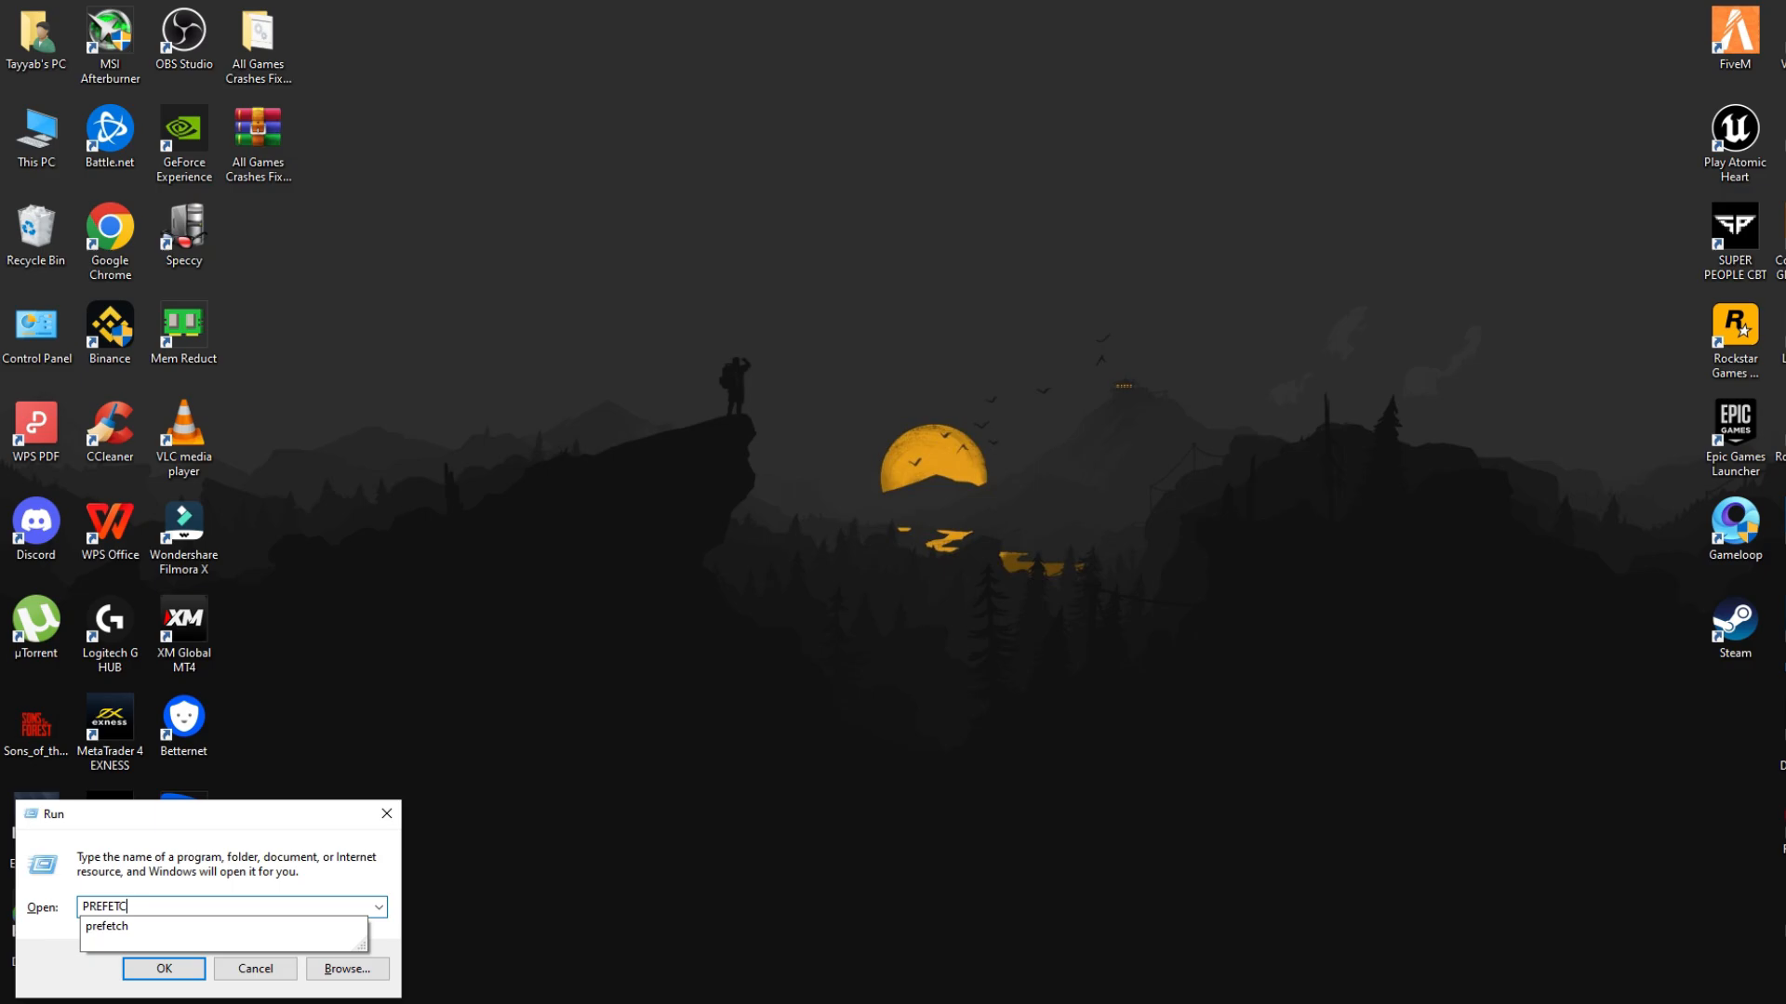
click(163, 968)
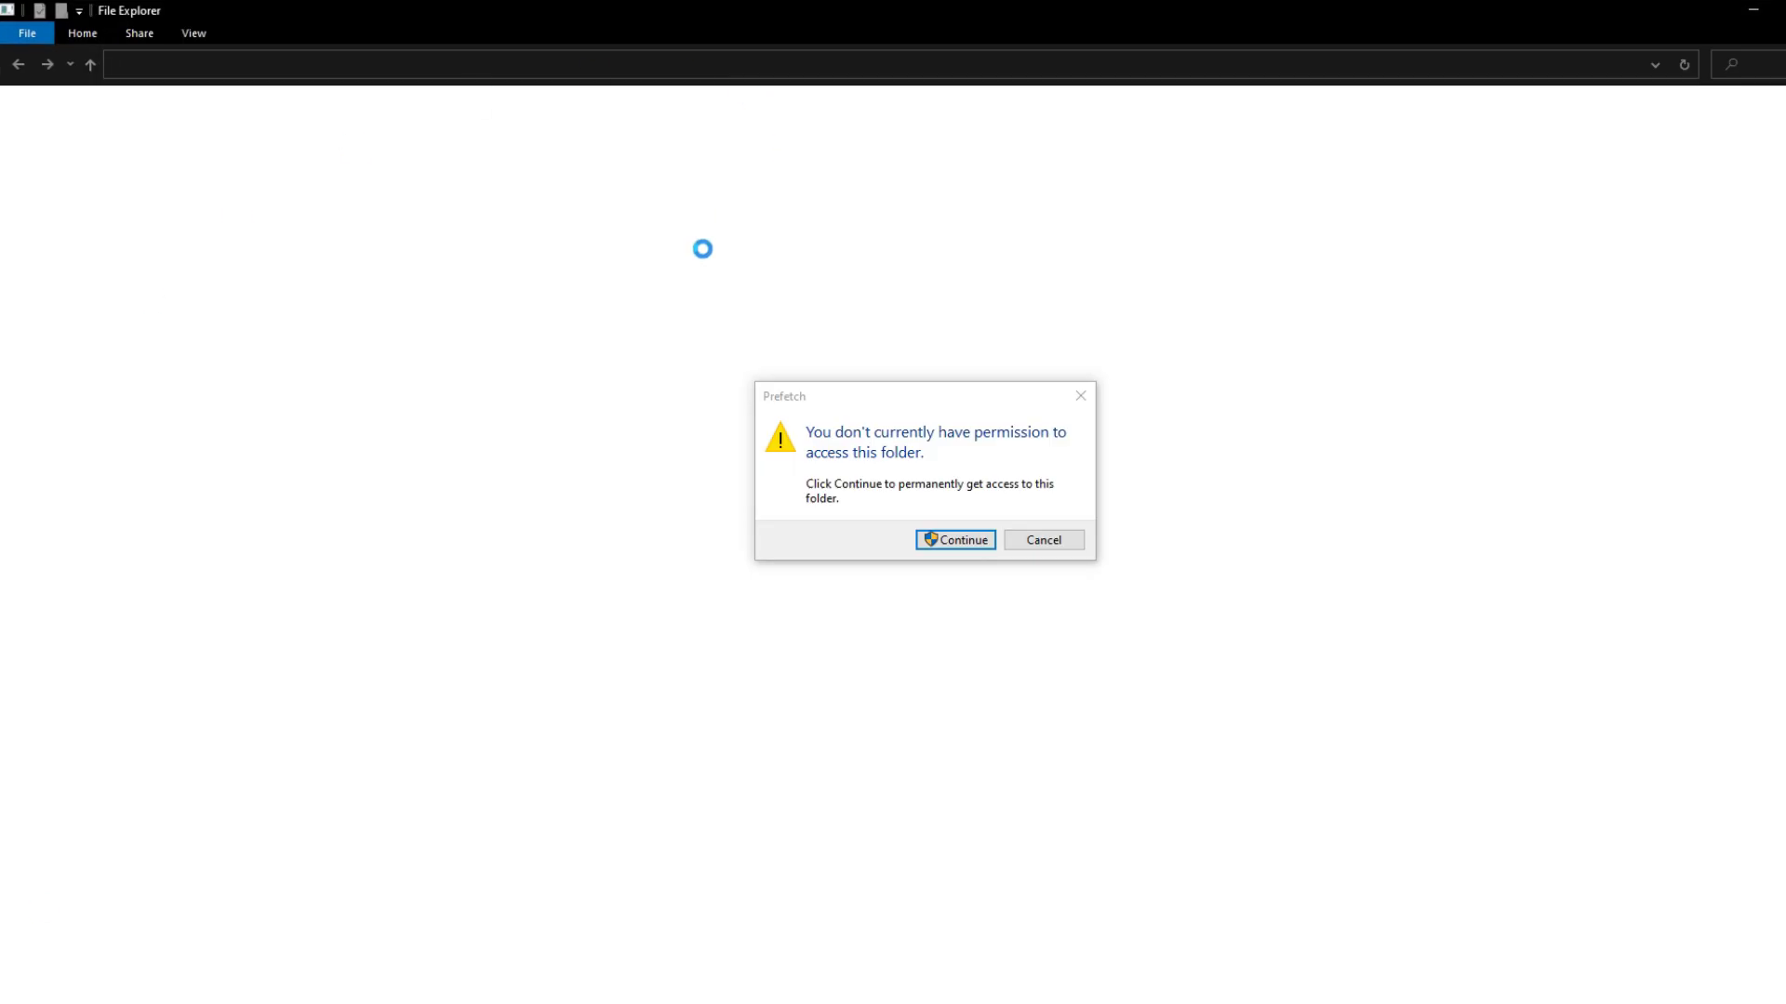
click(954, 540)
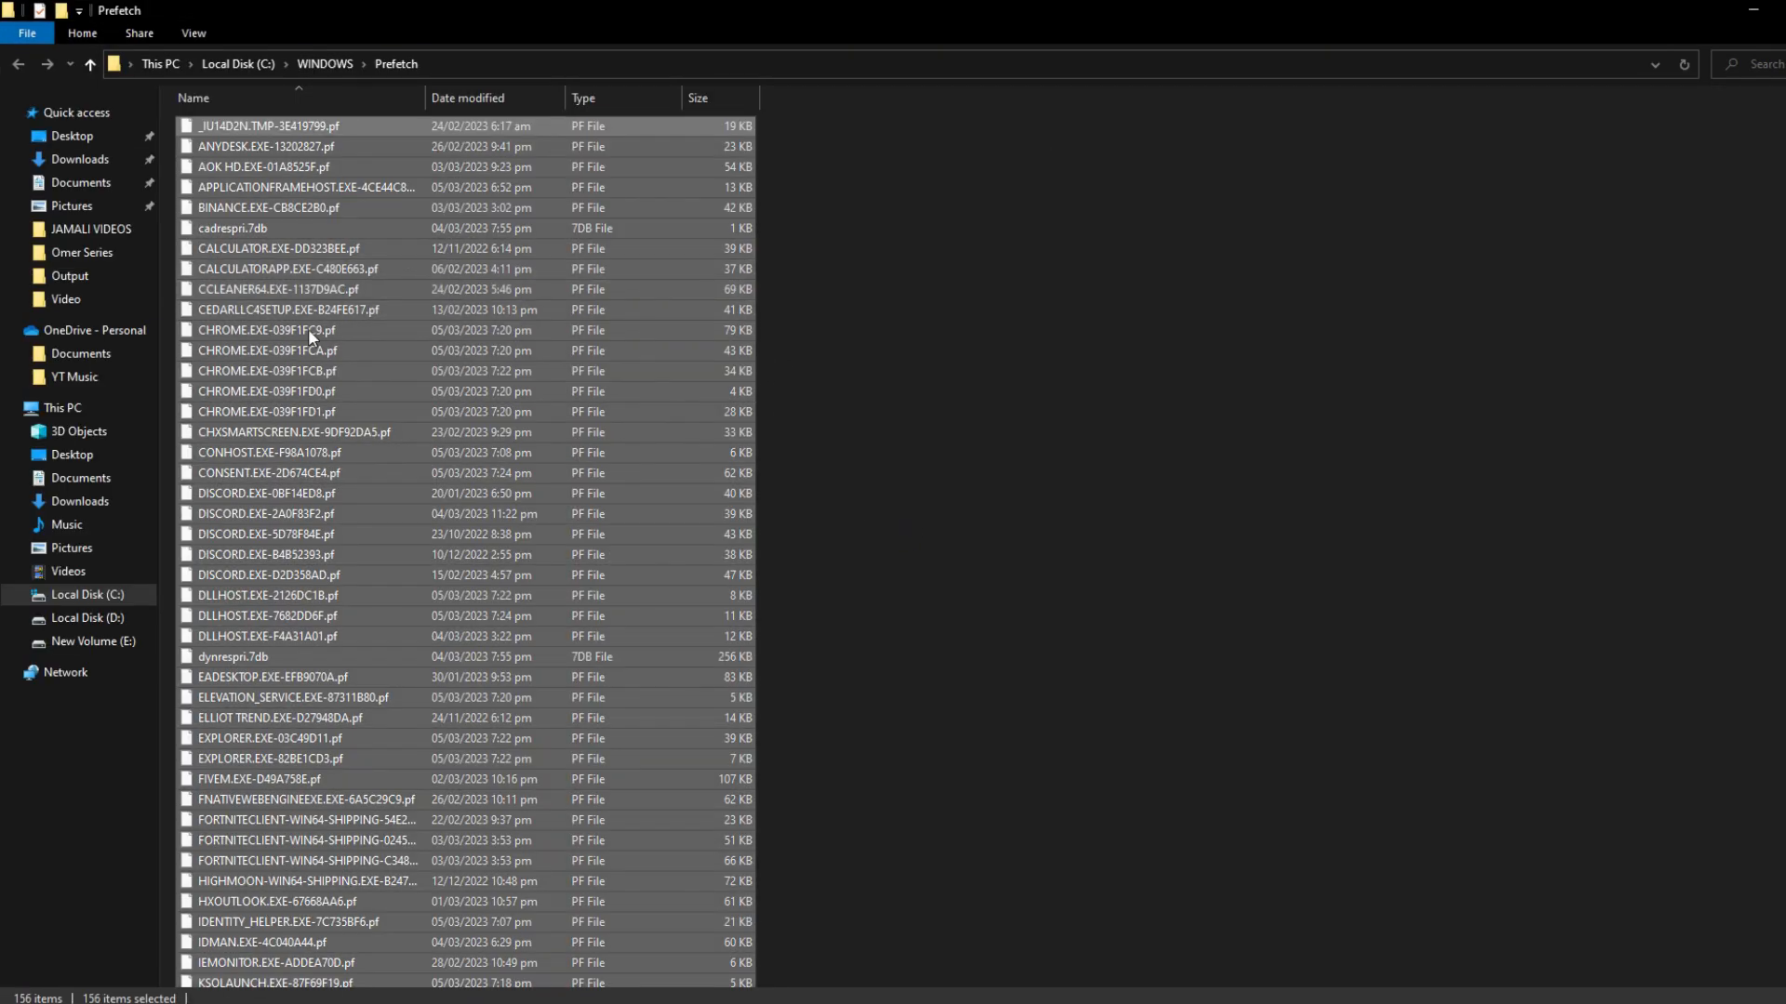